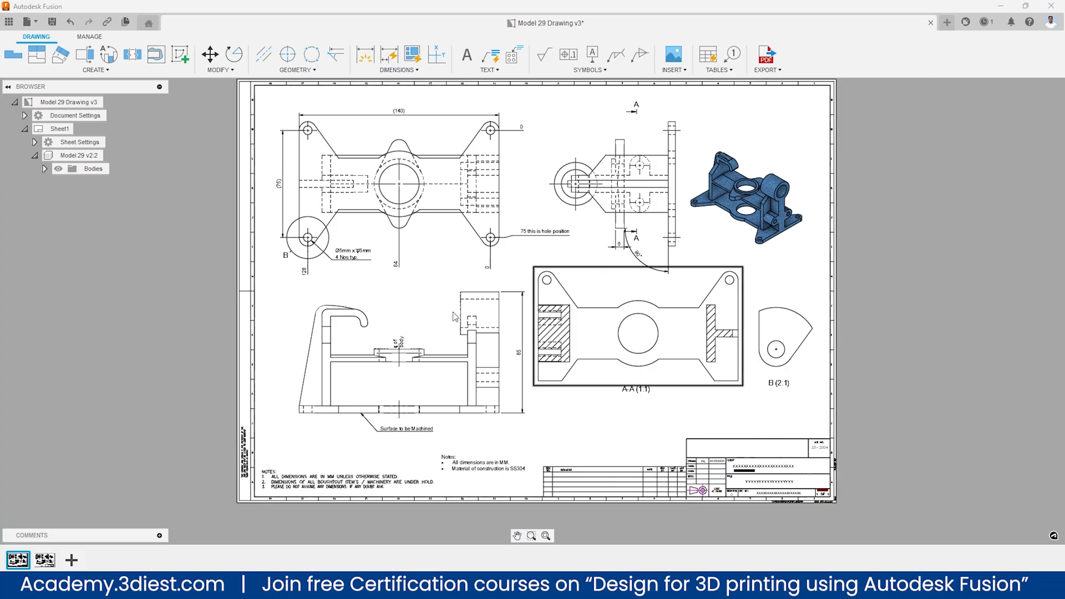
On the first sheet, start a New Title Block from the Sheet Settings' Title Block entry.
scroll("down", 3)
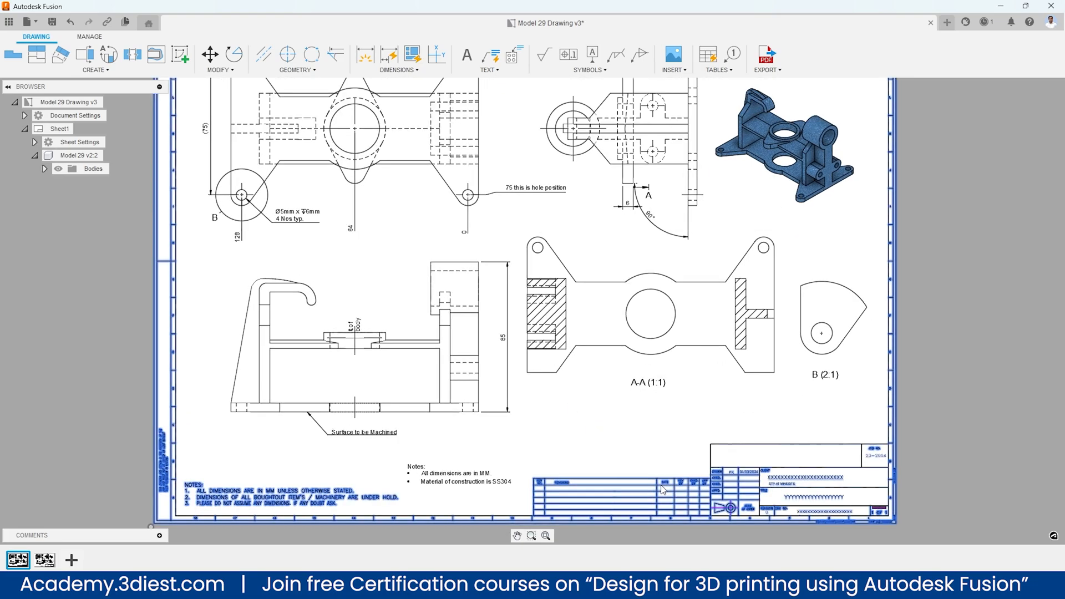
mouse_move(43, 559)
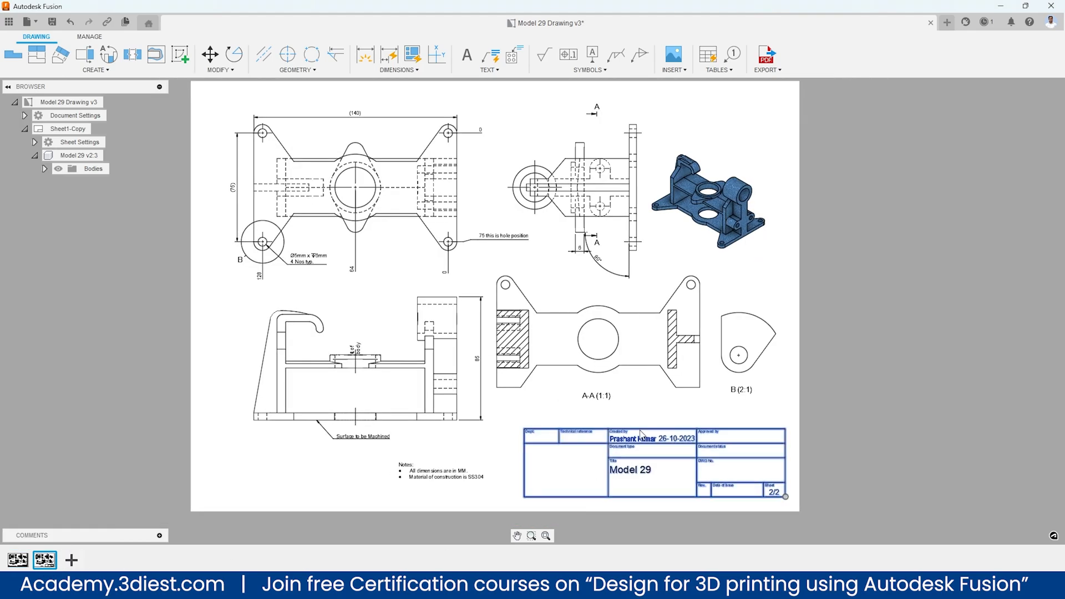
left_click(45, 559)
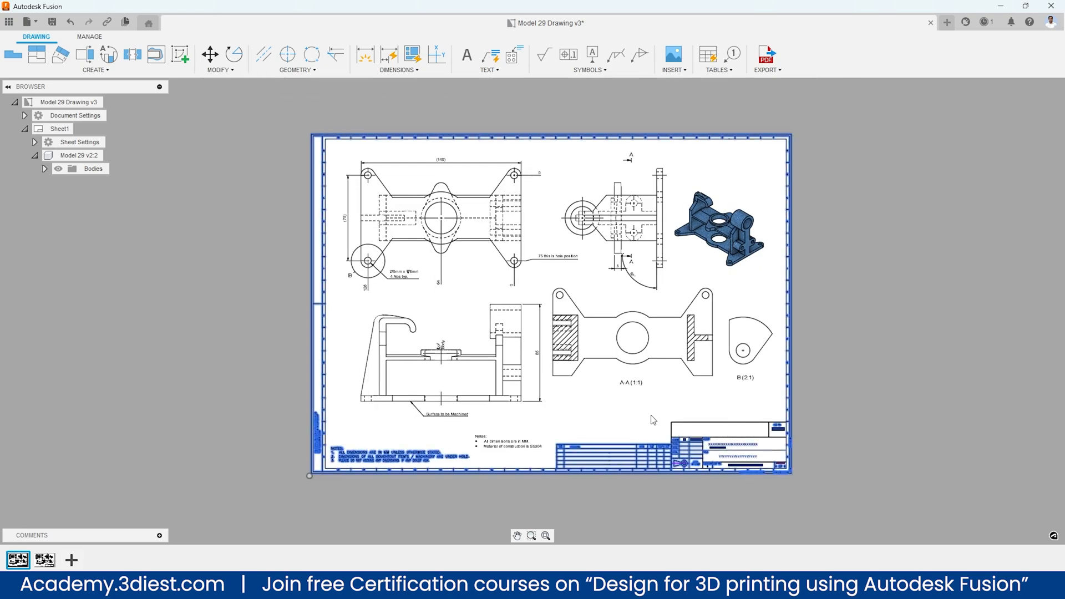
mouse_move(649, 422)
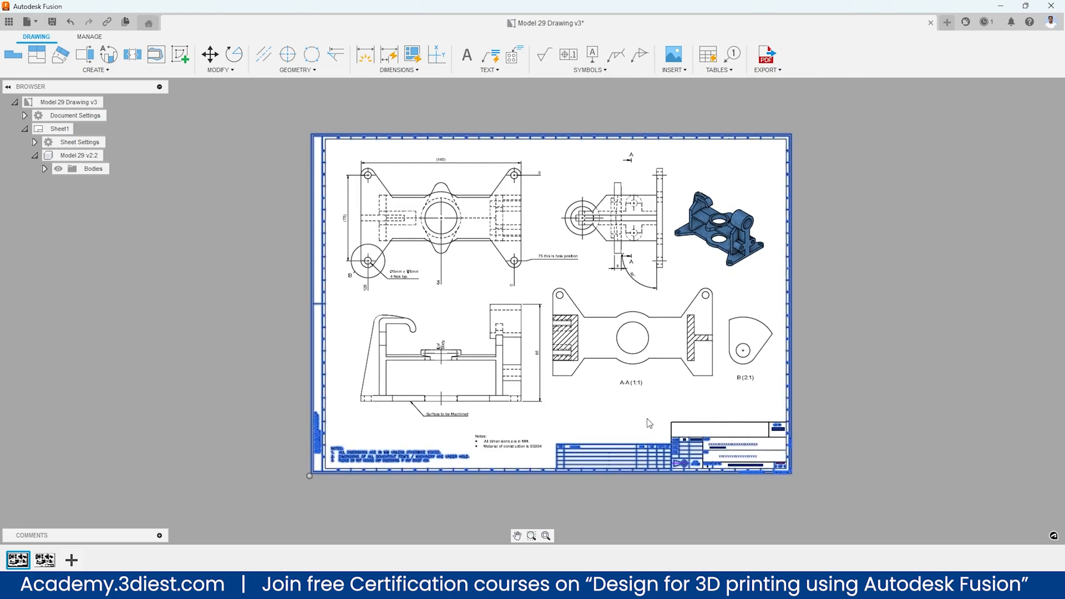
scroll("down", 3)
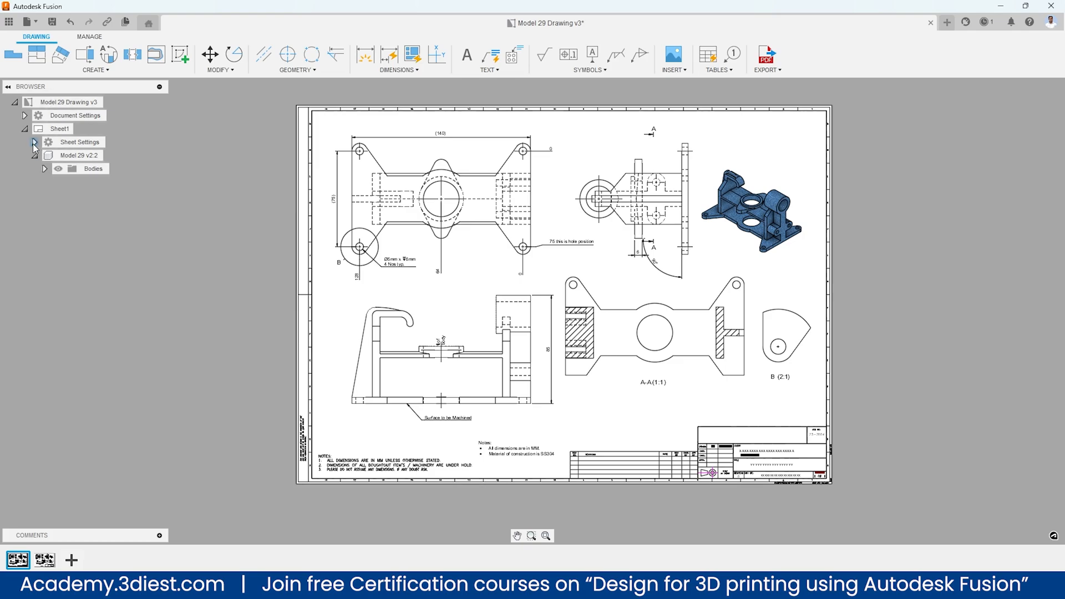
left_click(34, 142)
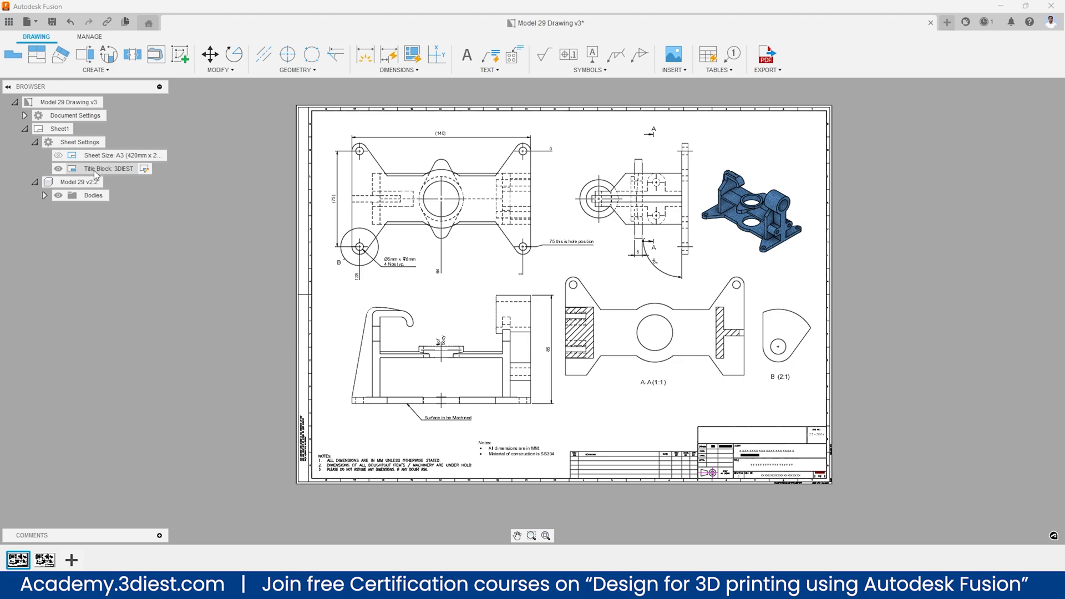
right_click(108, 169)
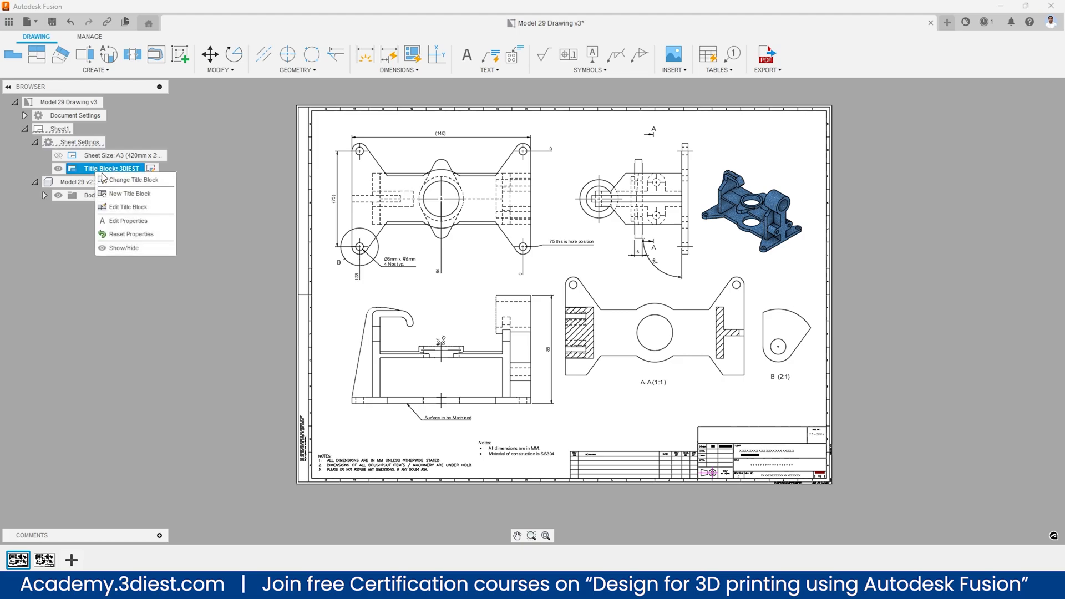
mouse_move(128, 193)
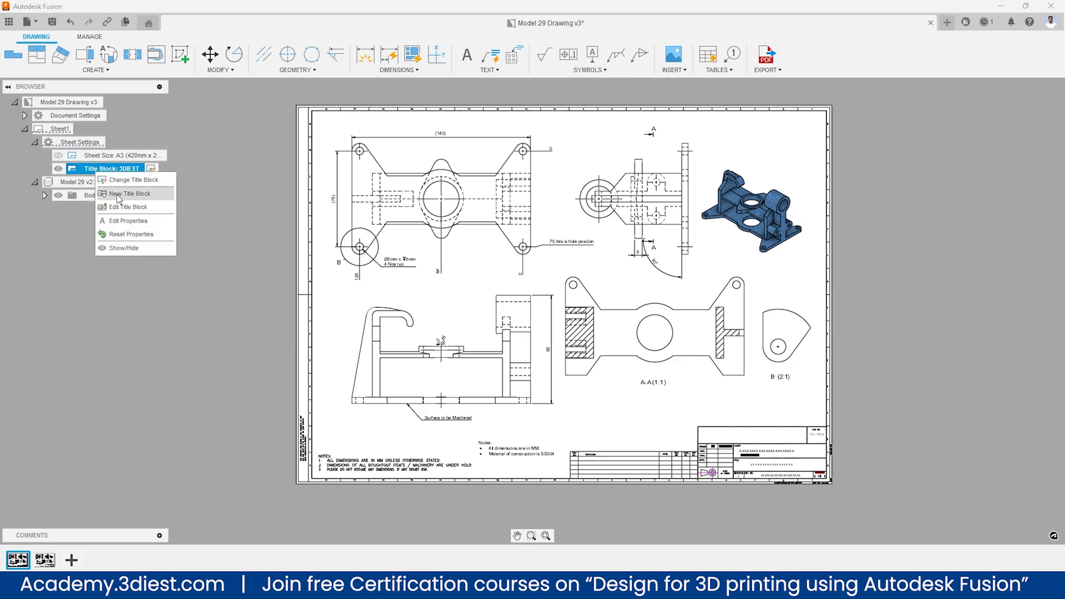
left_click(131, 193)
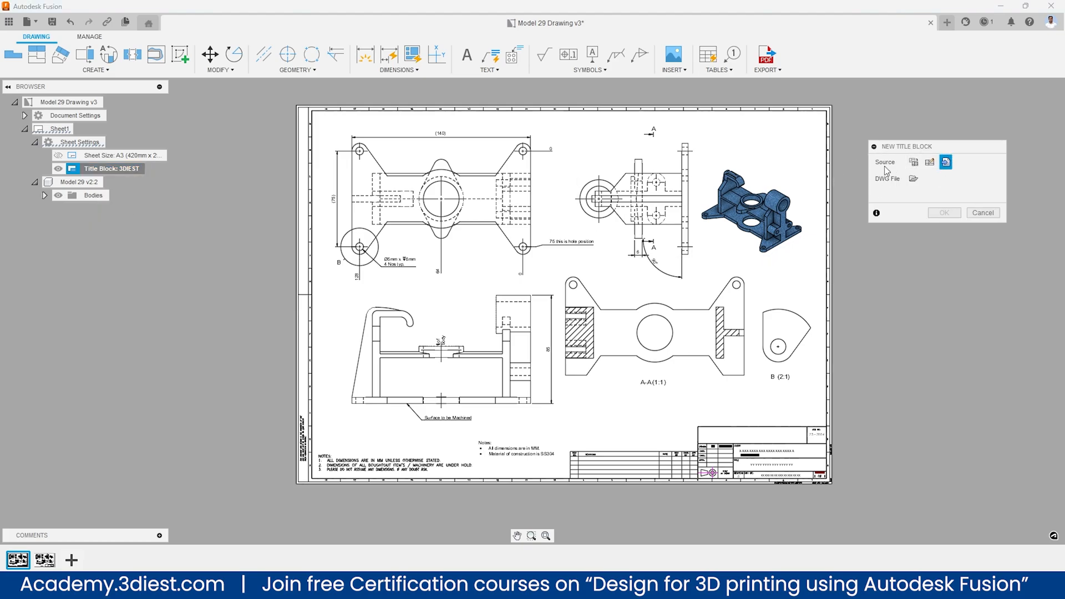
mouse_move(945, 161)
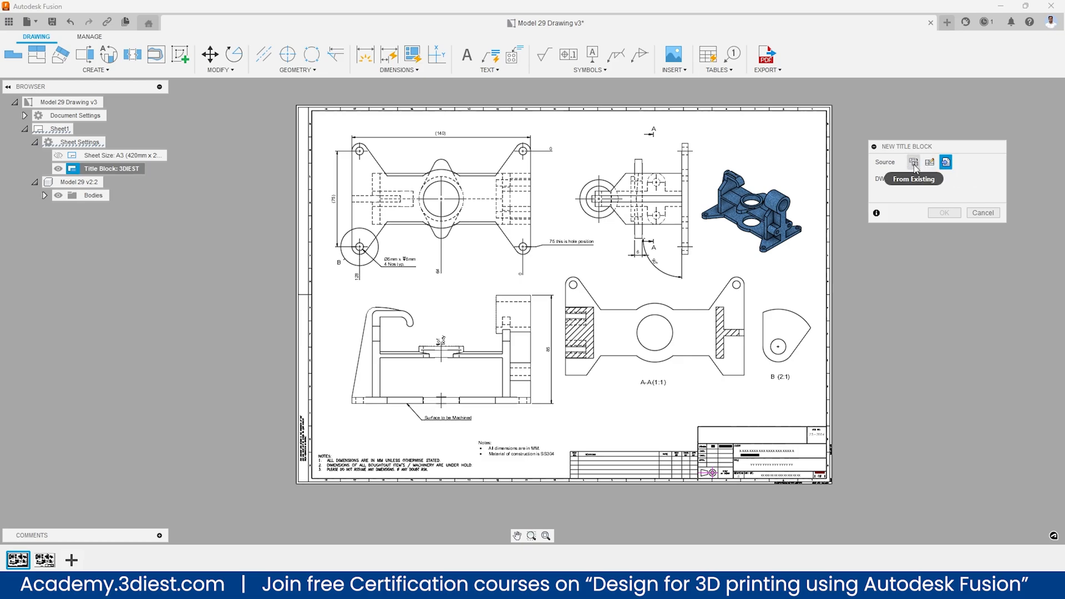
mouse_move(929, 162)
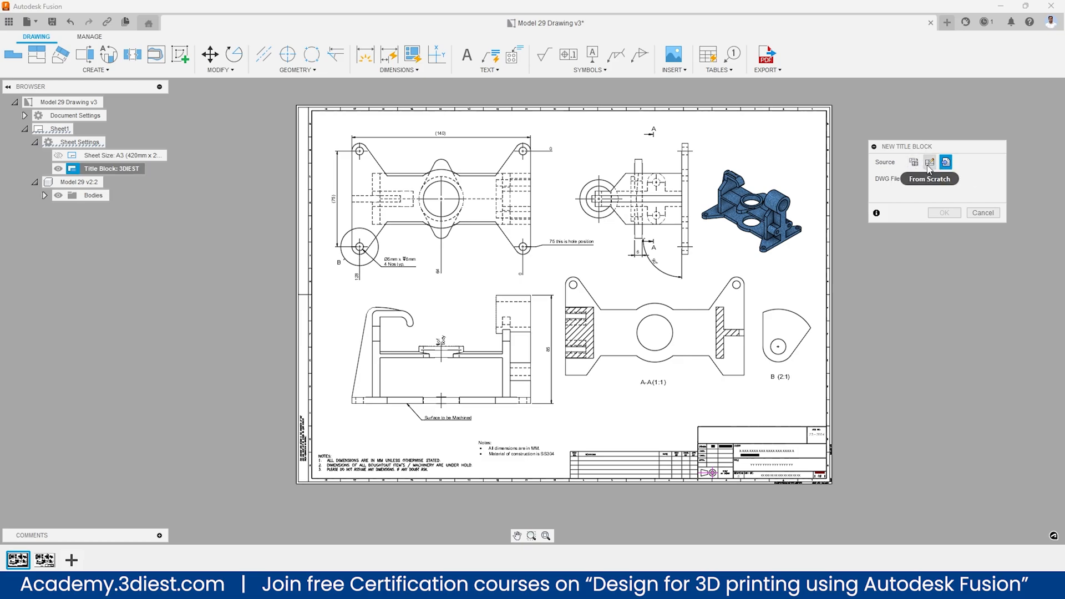
mouse_move(945, 162)
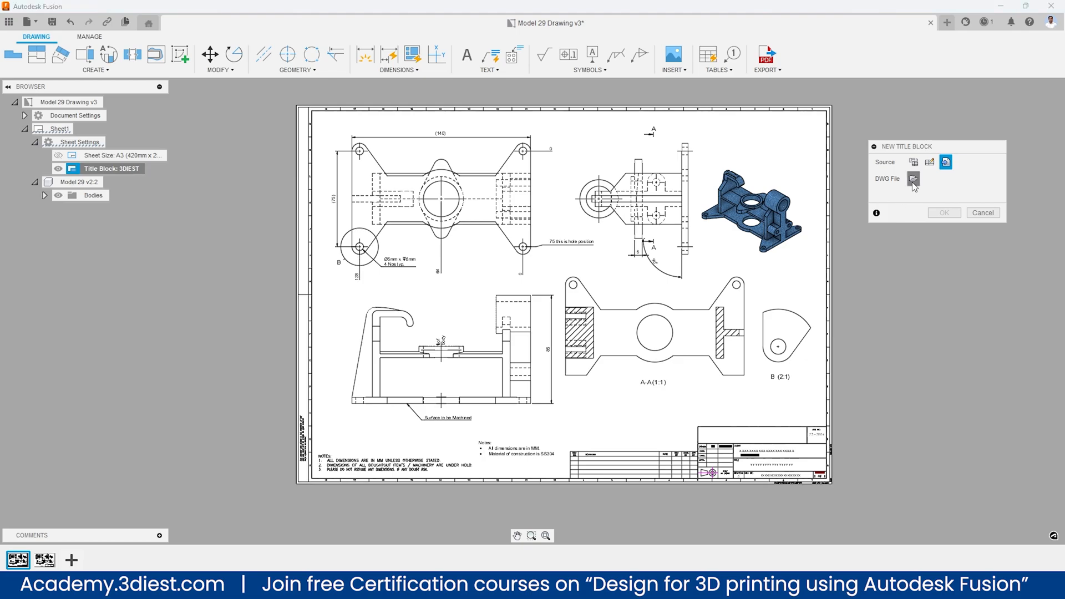
Load 3diest.dwg from the Desktop as the title block source, named 3DIEST.
left_click(913, 179)
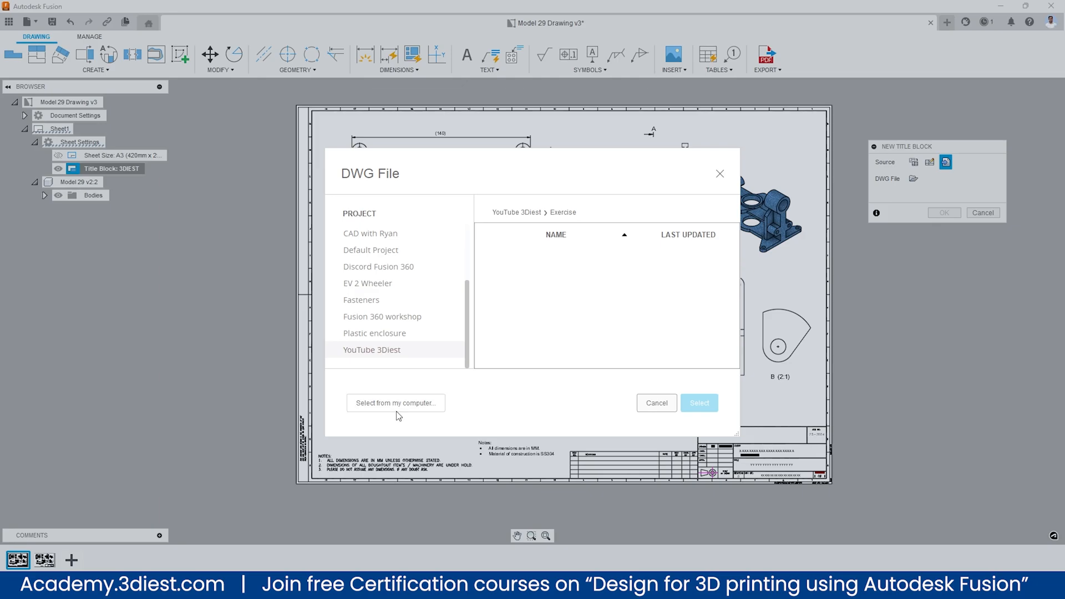
left_click(394, 402)
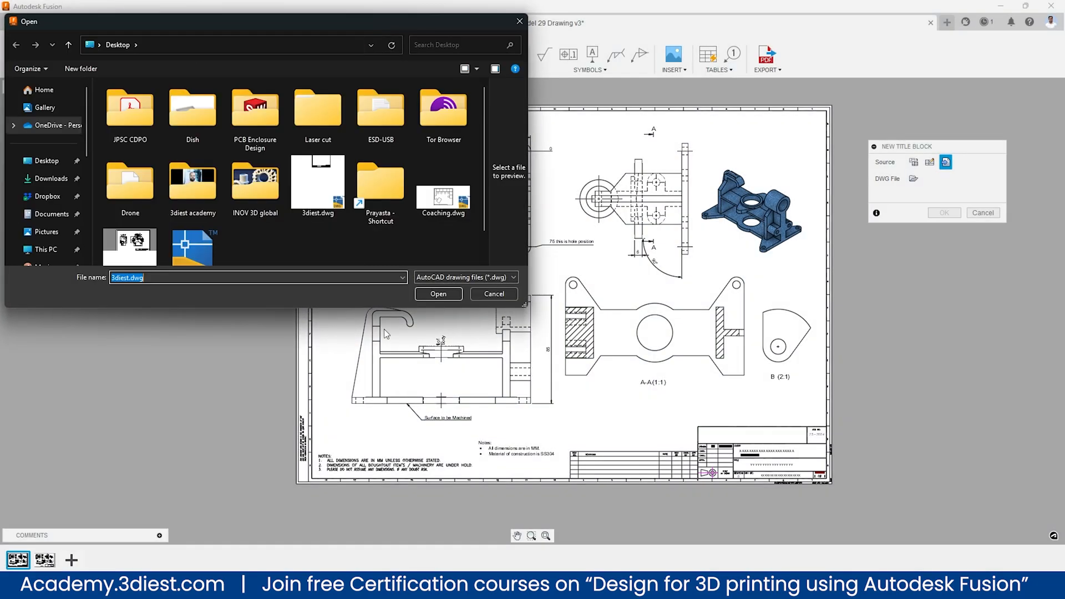
left_click(47, 161)
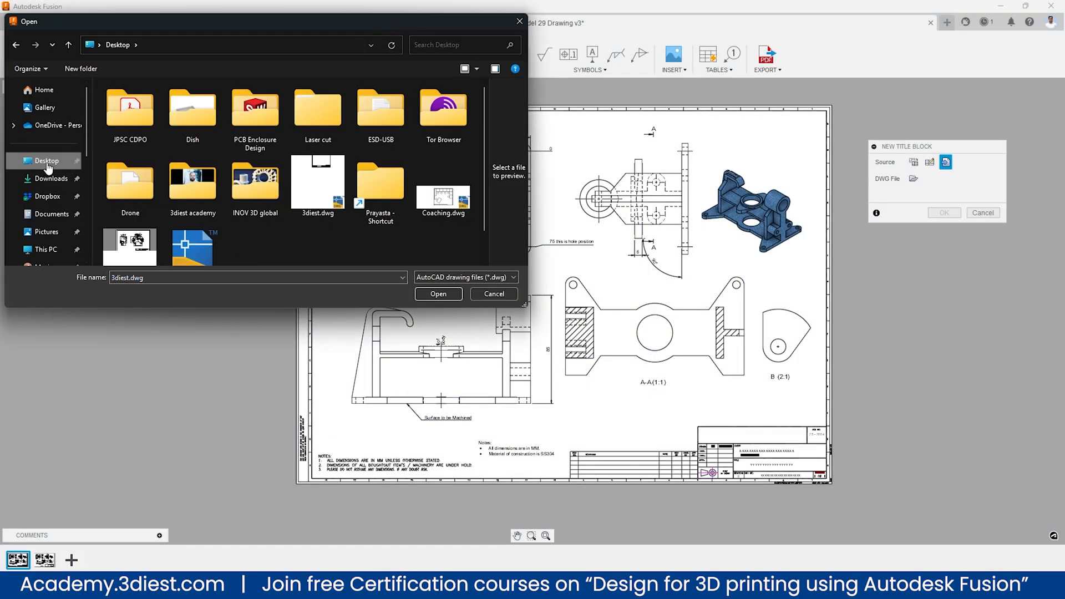
left_click(317, 180)
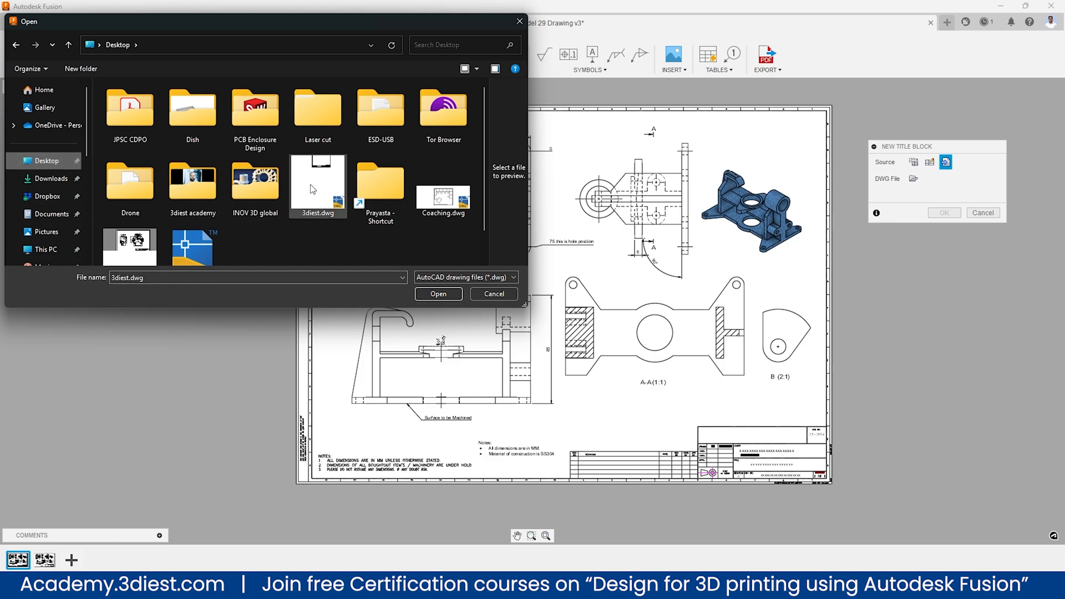
mouse_move(304, 197)
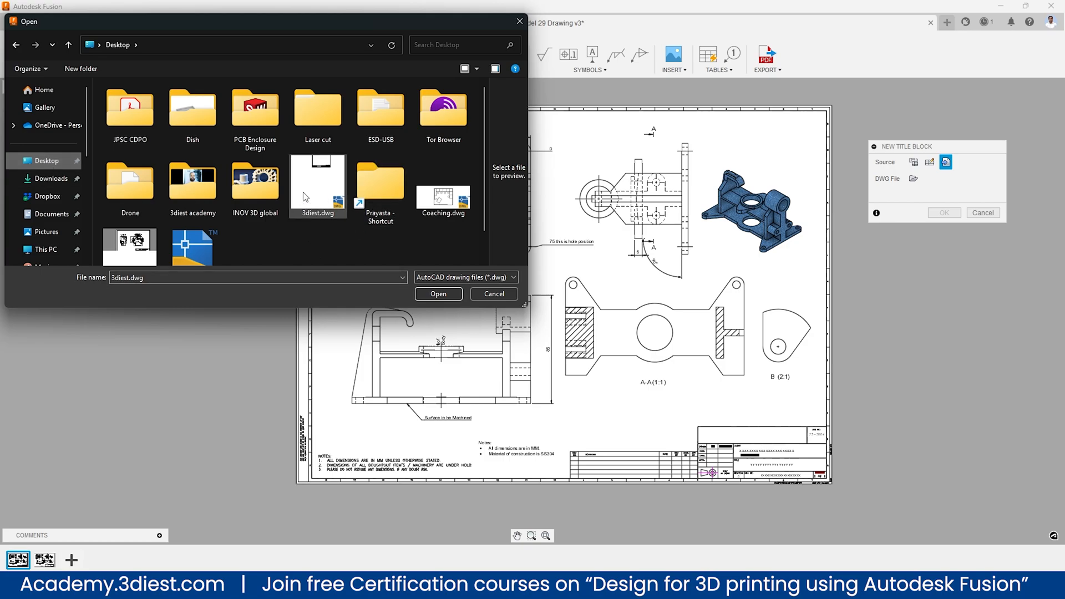
mouse_move(319, 199)
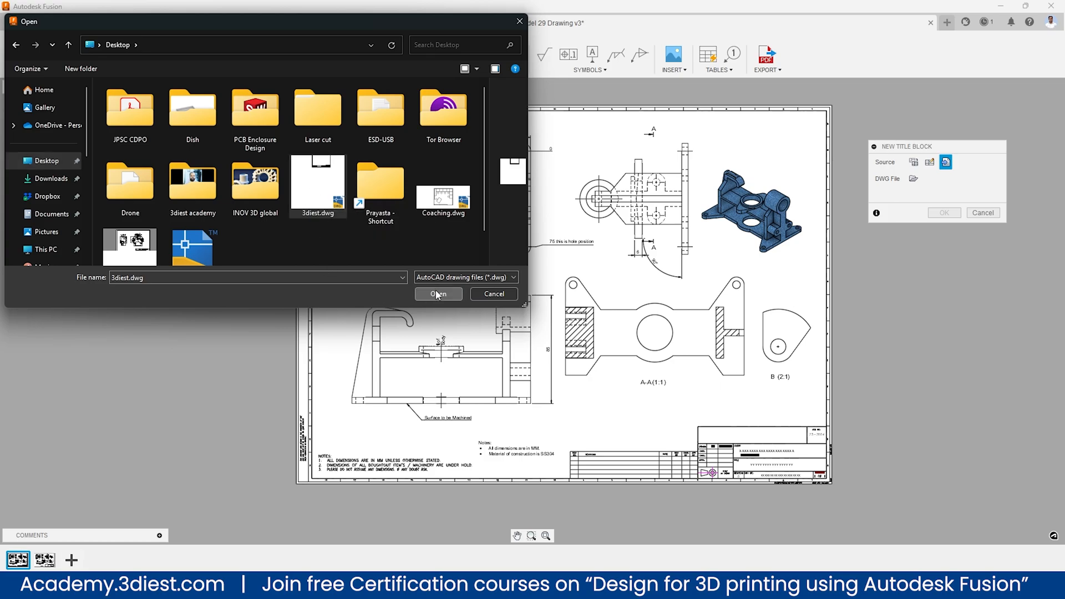
left_click(437, 293)
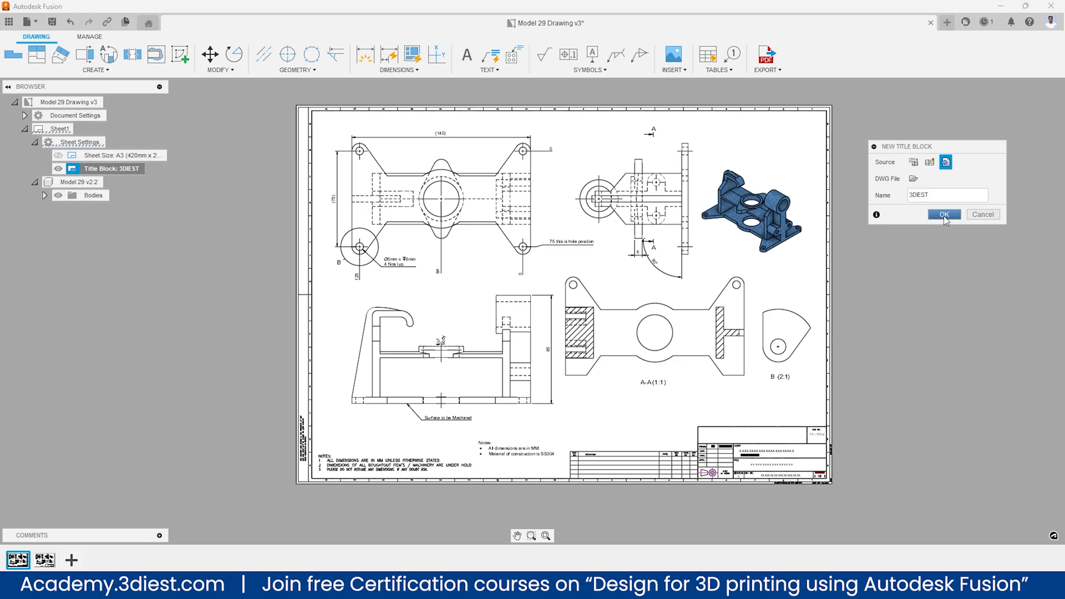
Confirm the title block, accept the removed-objects warning, and place it framing the Model 29 views.
left_click(943, 214)
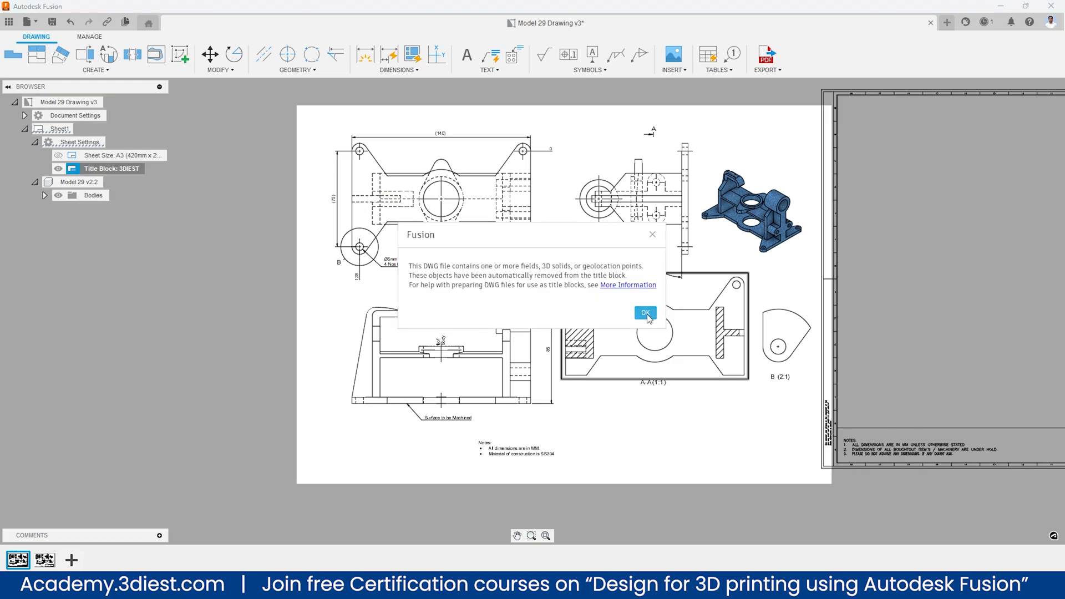
left_click(643, 312)
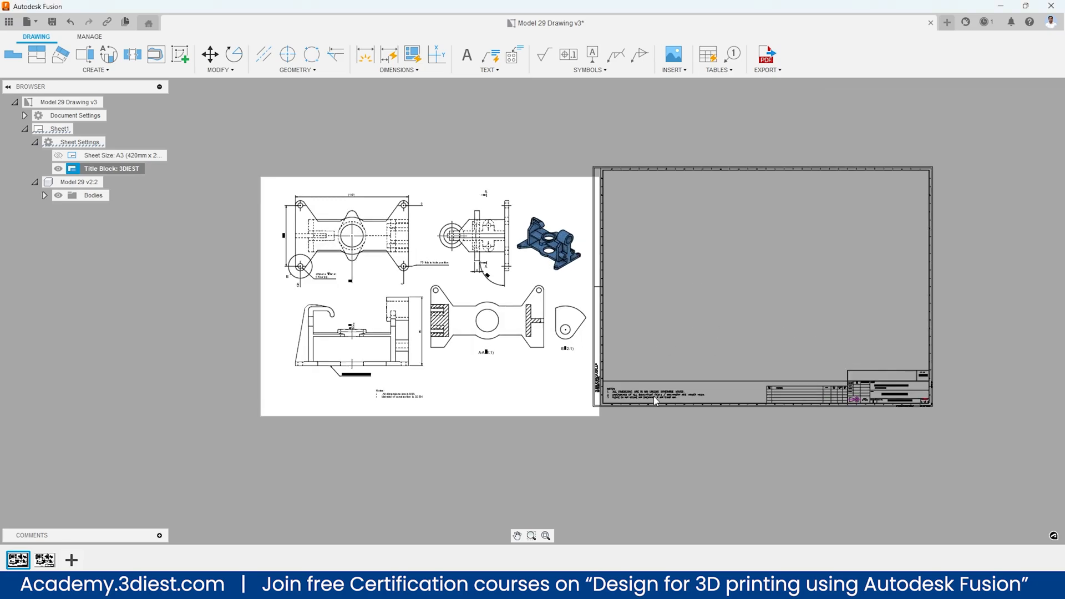
left_click(592, 413)
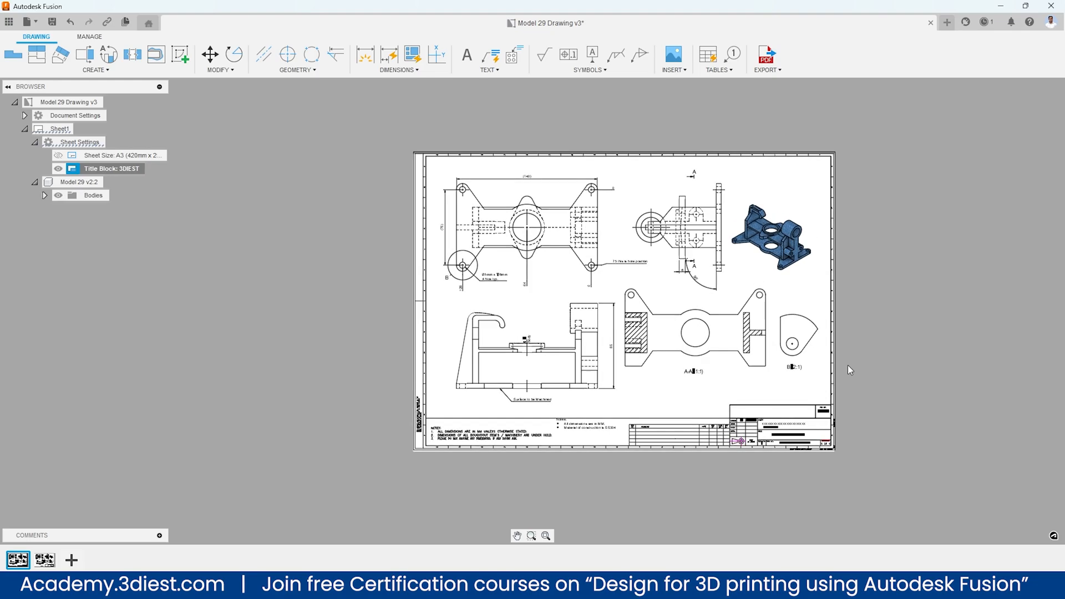
mouse_move(912, 422)
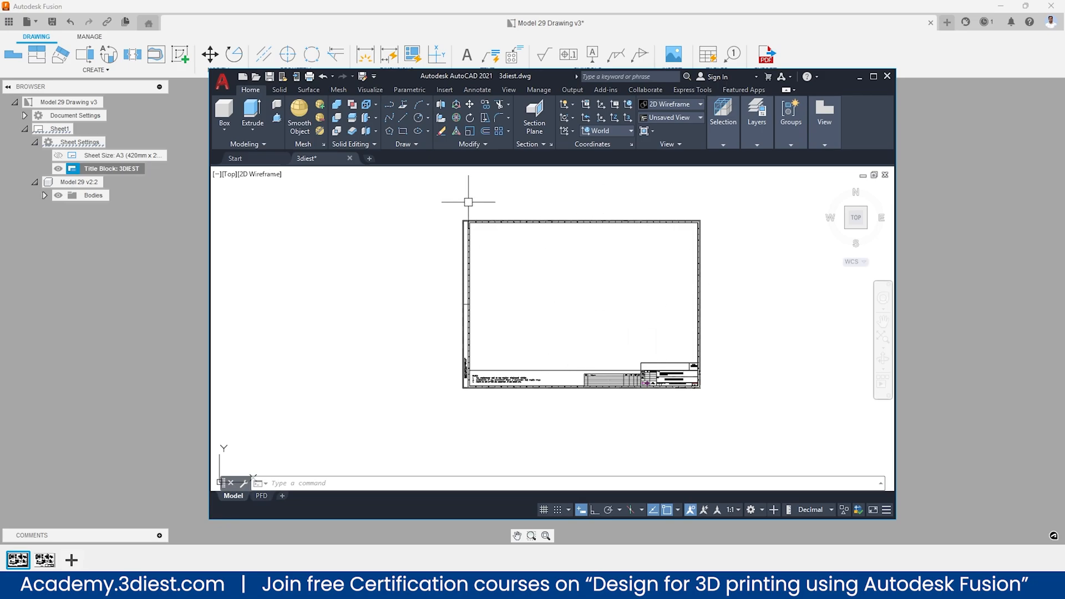
mouse_move(590, 330)
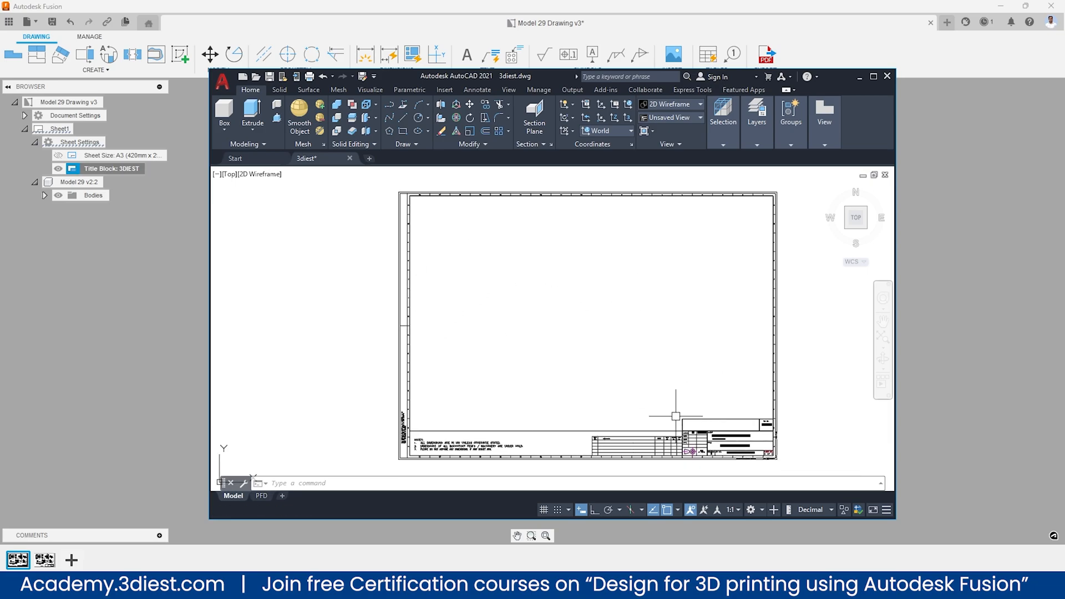
mouse_move(548, 306)
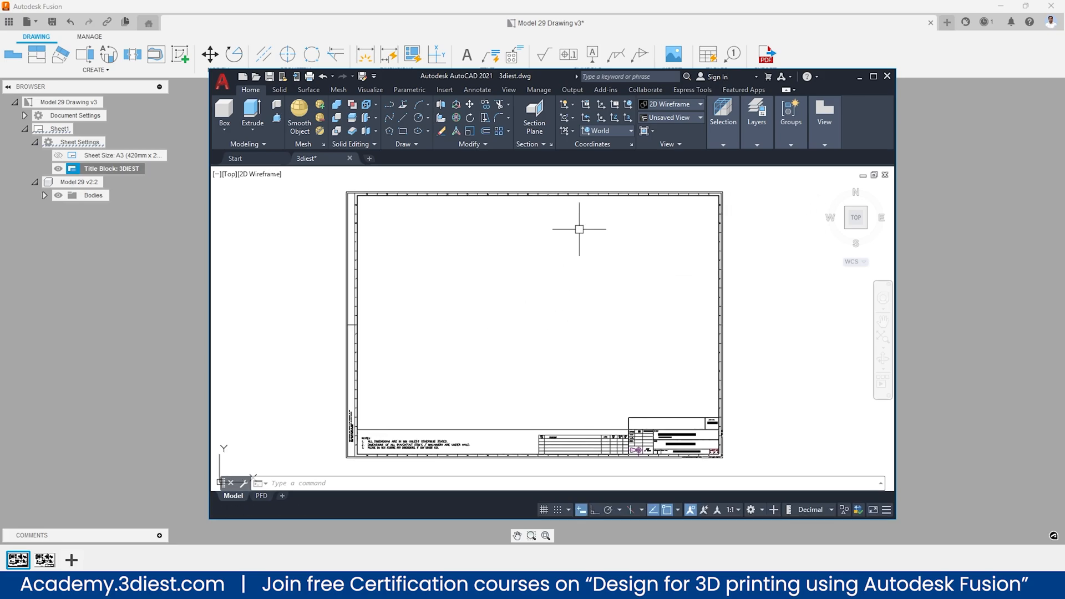
mouse_move(538, 294)
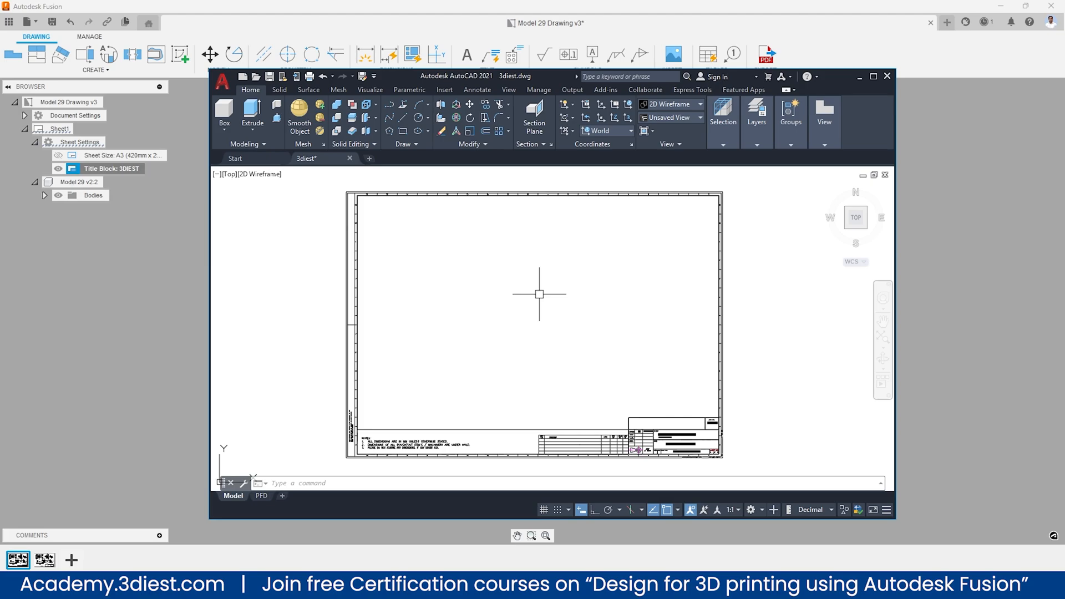
type("xref")
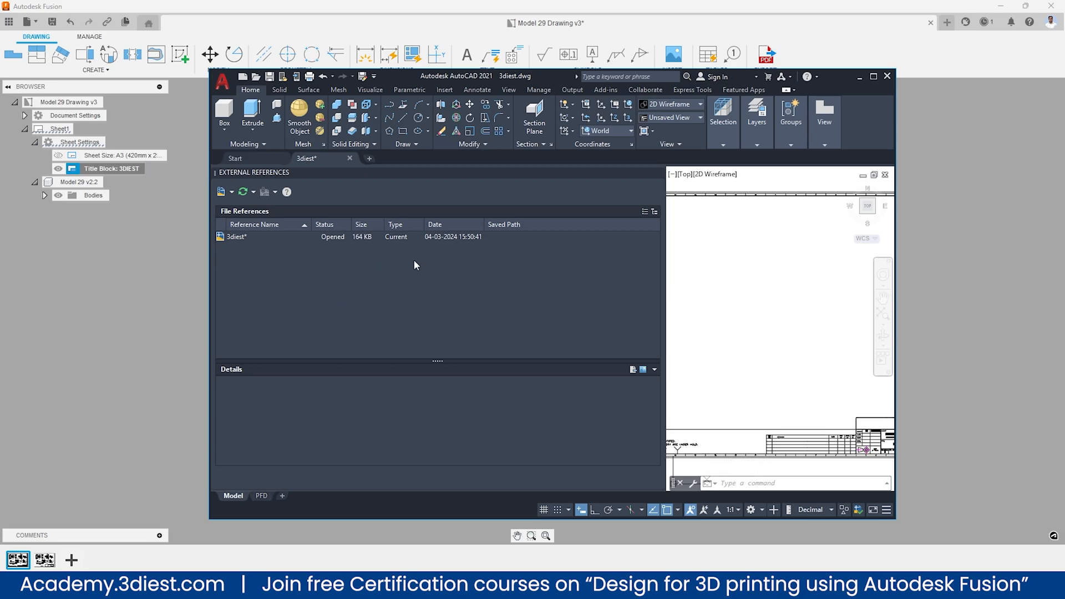
mouse_move(369, 316)
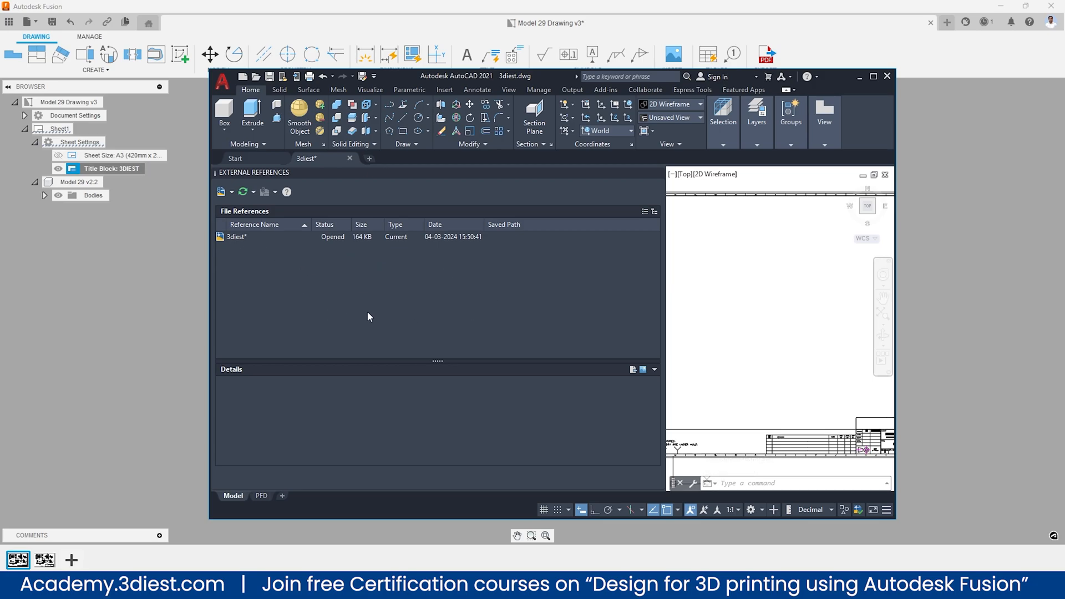
mouse_move(340, 305)
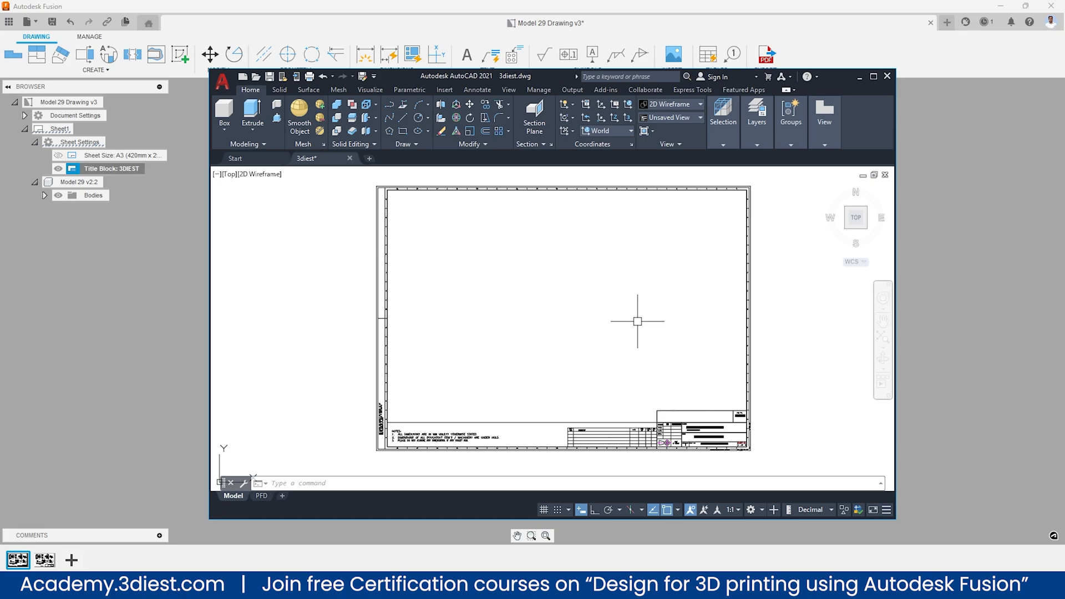
mouse_move(549, 311)
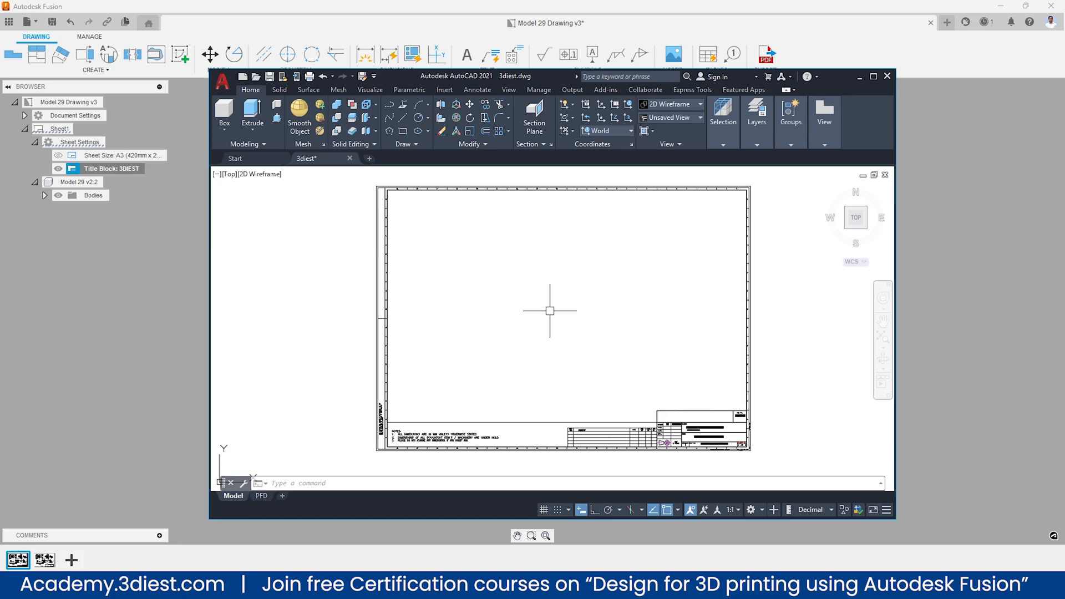
type("inser")
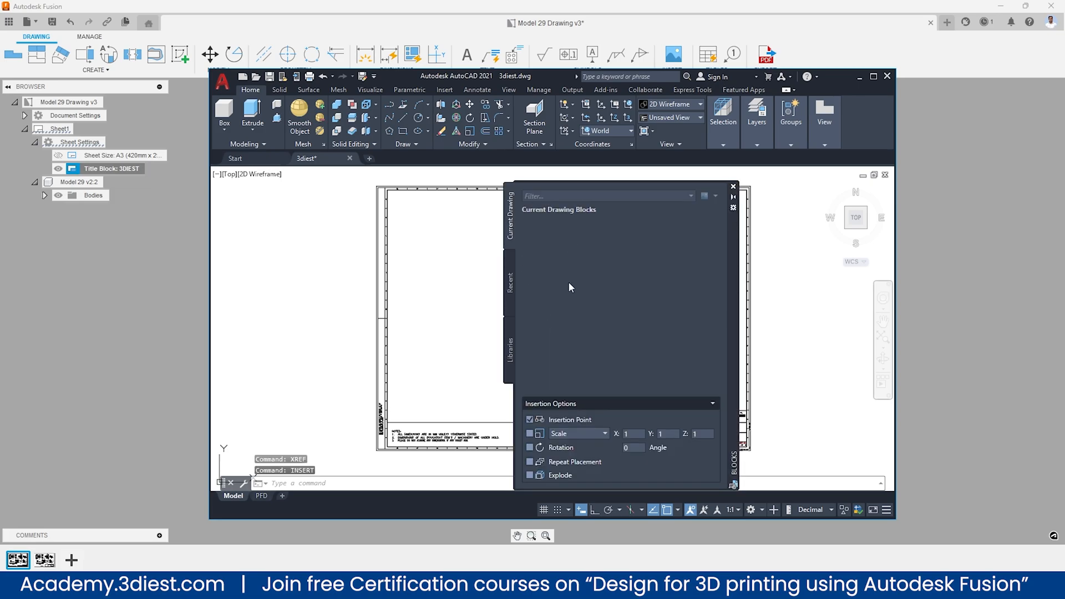
mouse_move(513, 229)
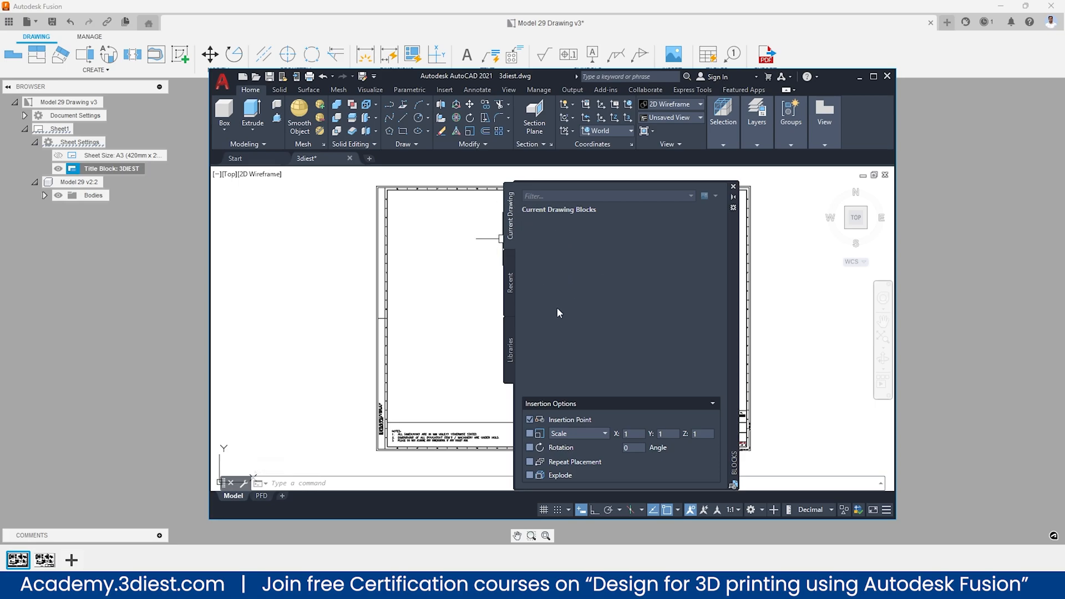
mouse_move(589, 219)
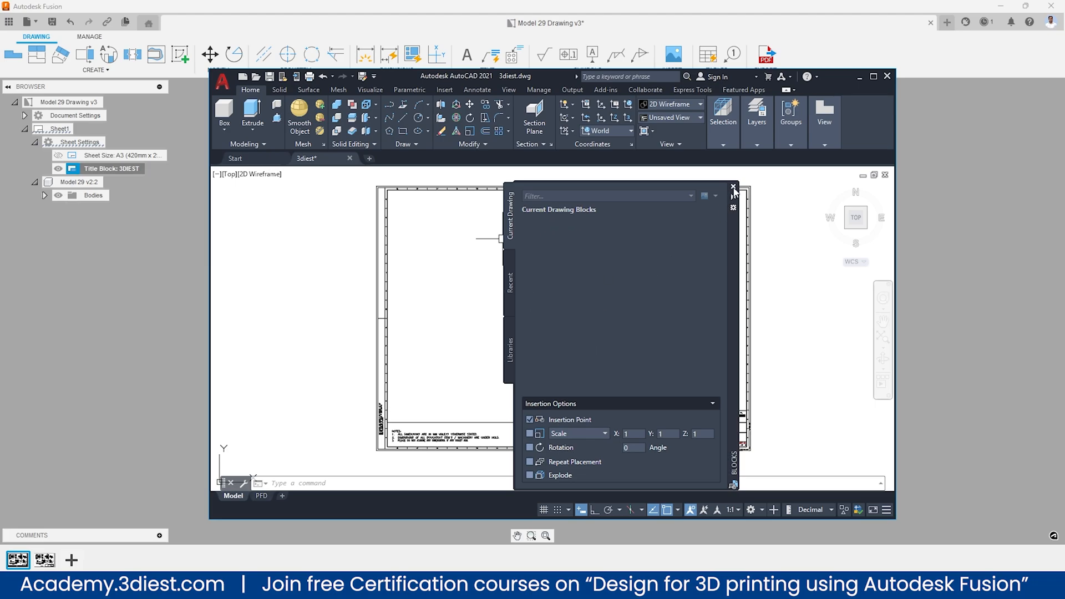
left_click(733, 186)
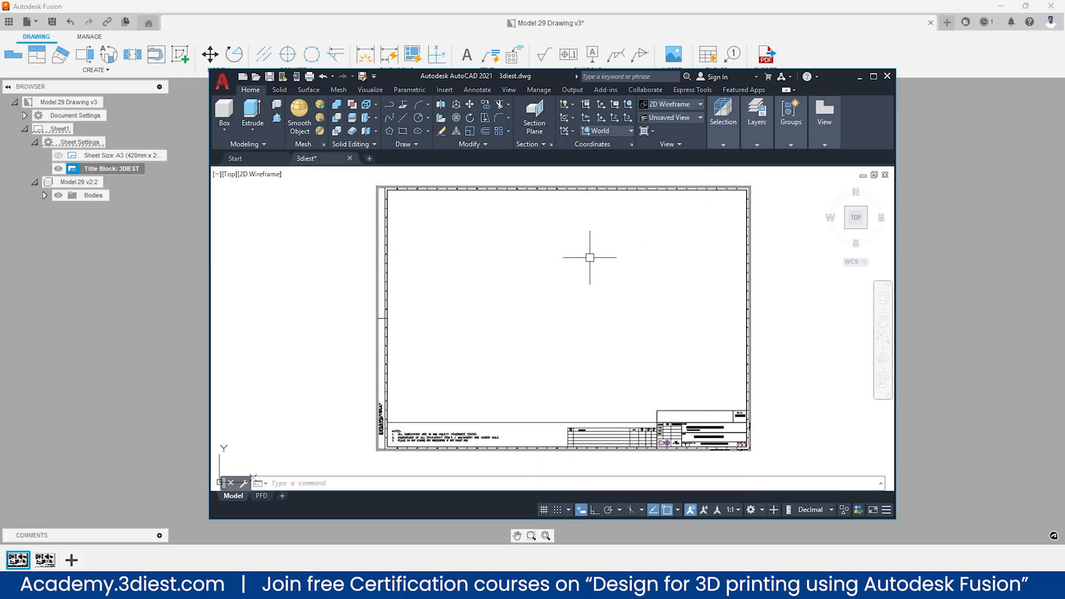
mouse_move(622, 264)
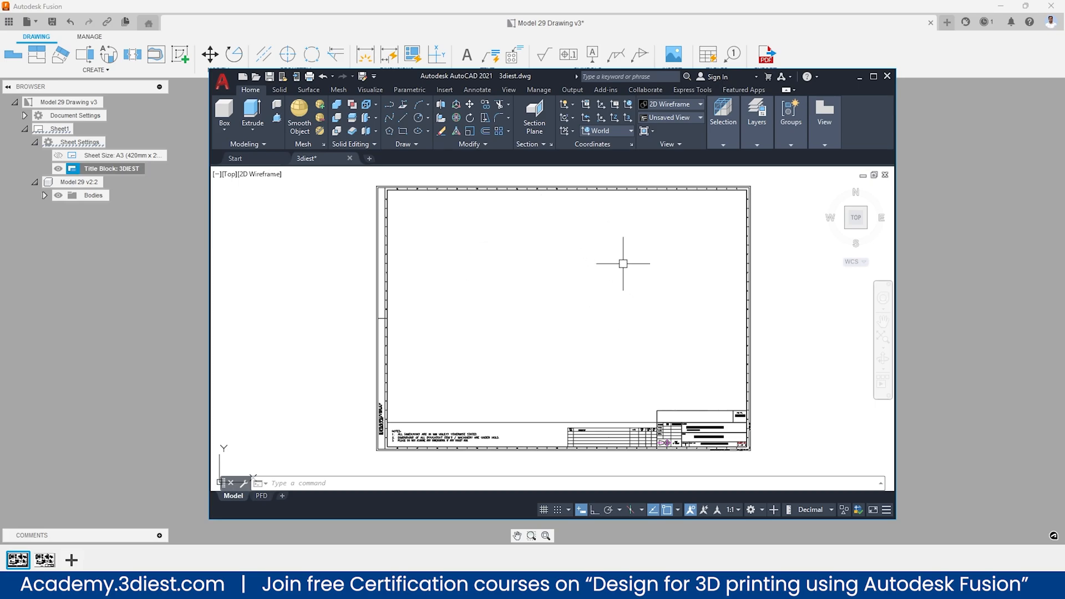
mouse_move(634, 279)
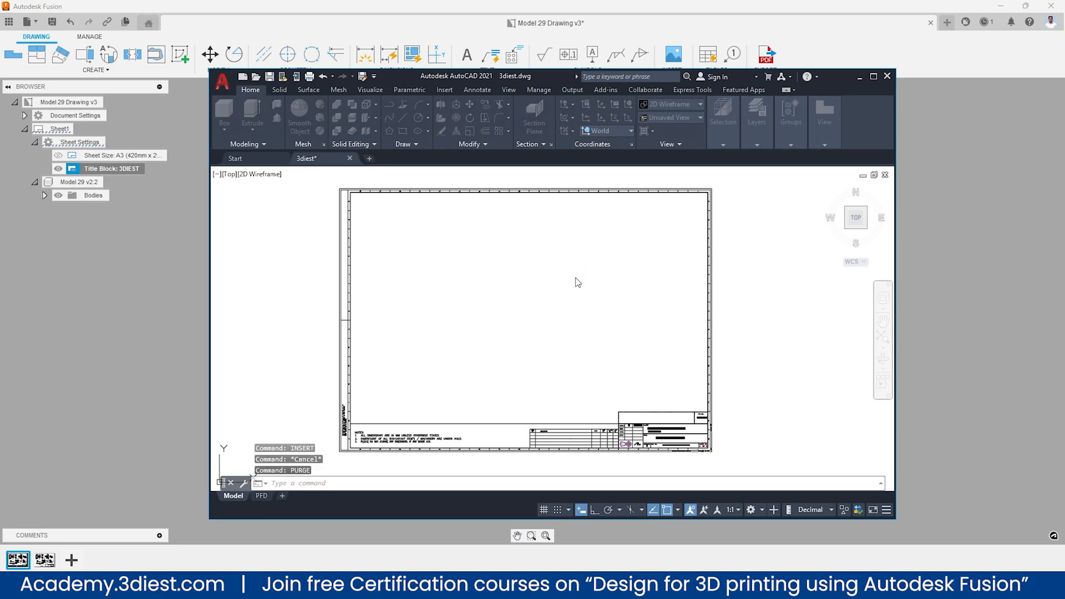
Run PURGE to show the 3diest drawing has no purgeable items.
key("Enter")
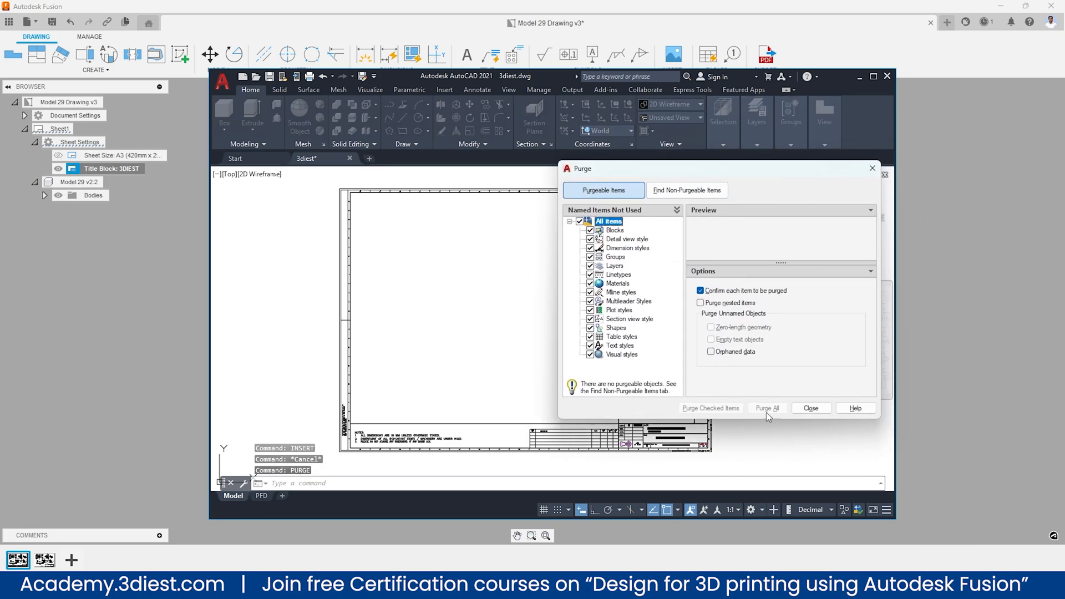